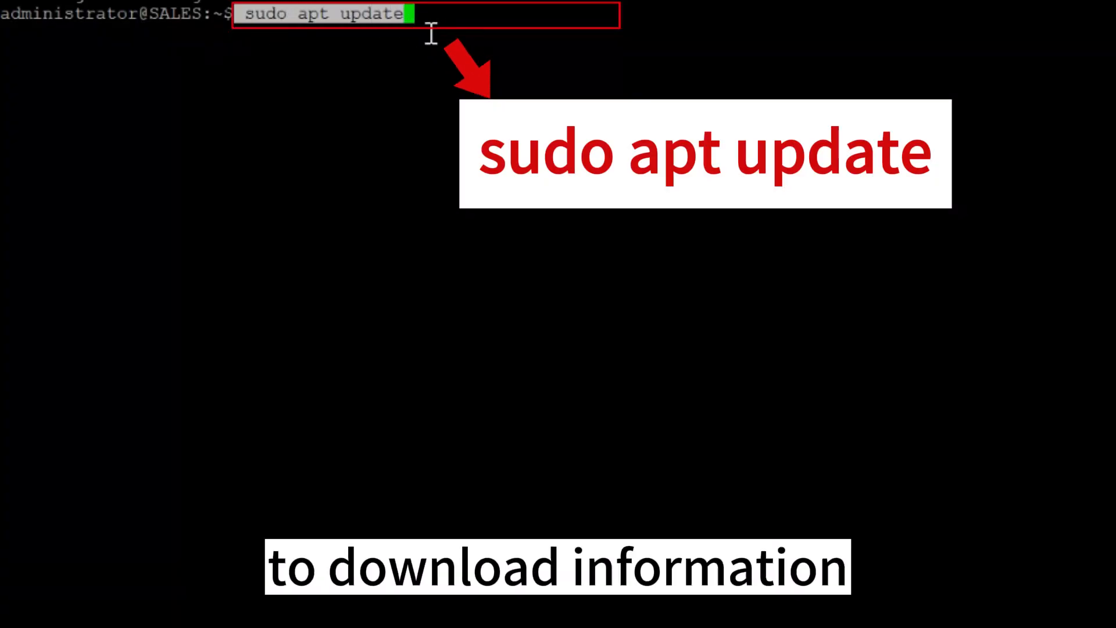
Run sudo apt update to refresh the package lists.
key(Return)
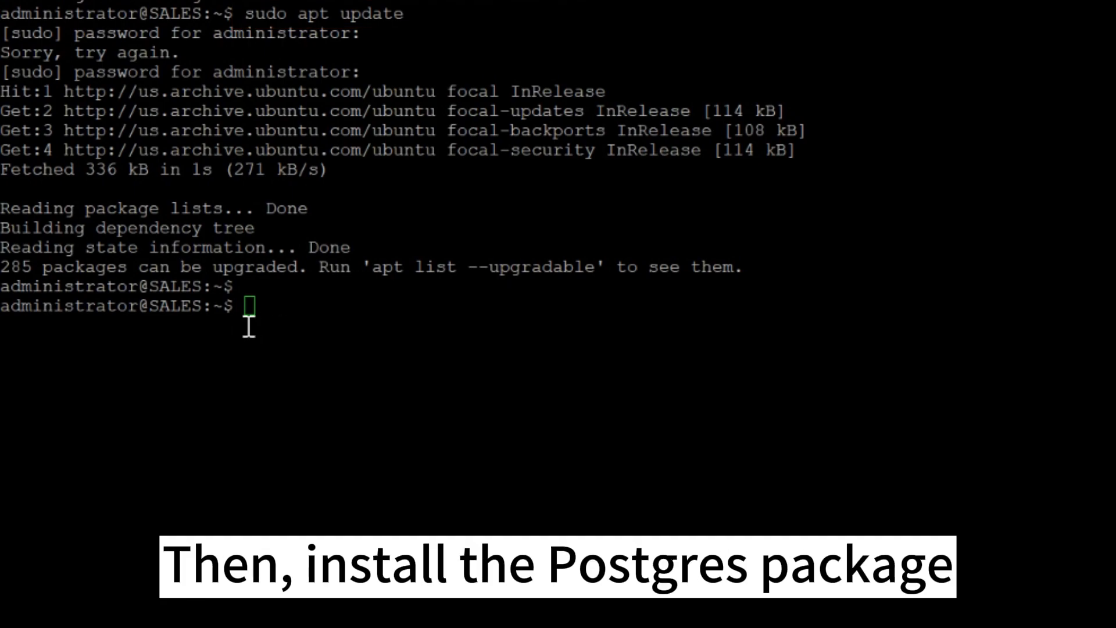
Install postgresql and postgresql-contrib, then confirm the PostgreSQL service is active.
text(sudo apt install postgresql postgresql-contrib)
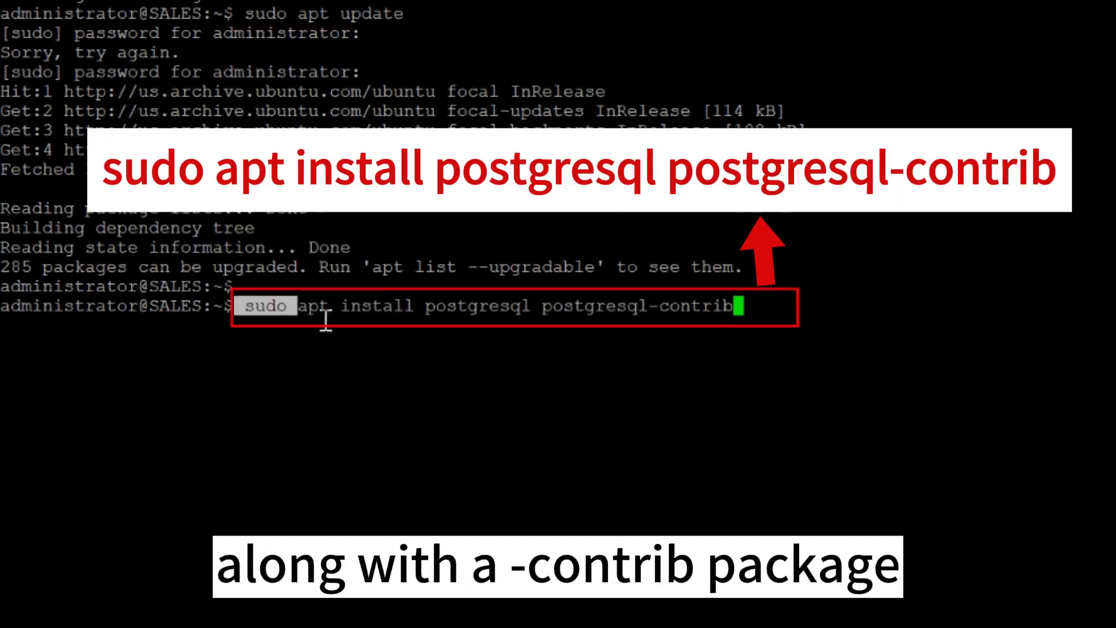
key(Return)
text(service postgresql status)
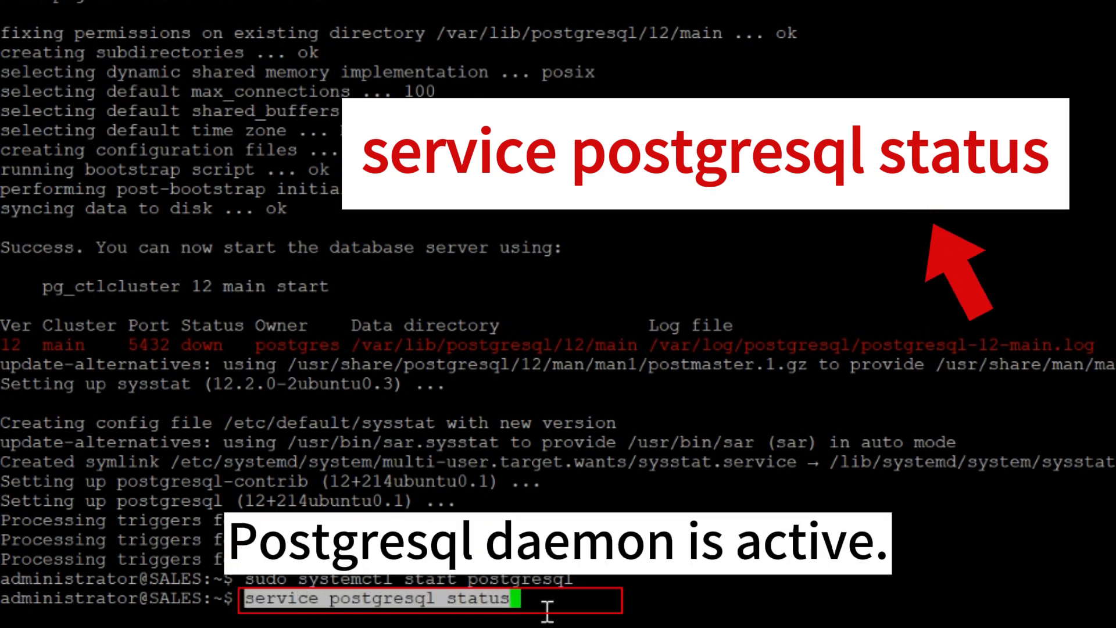
key(Return)
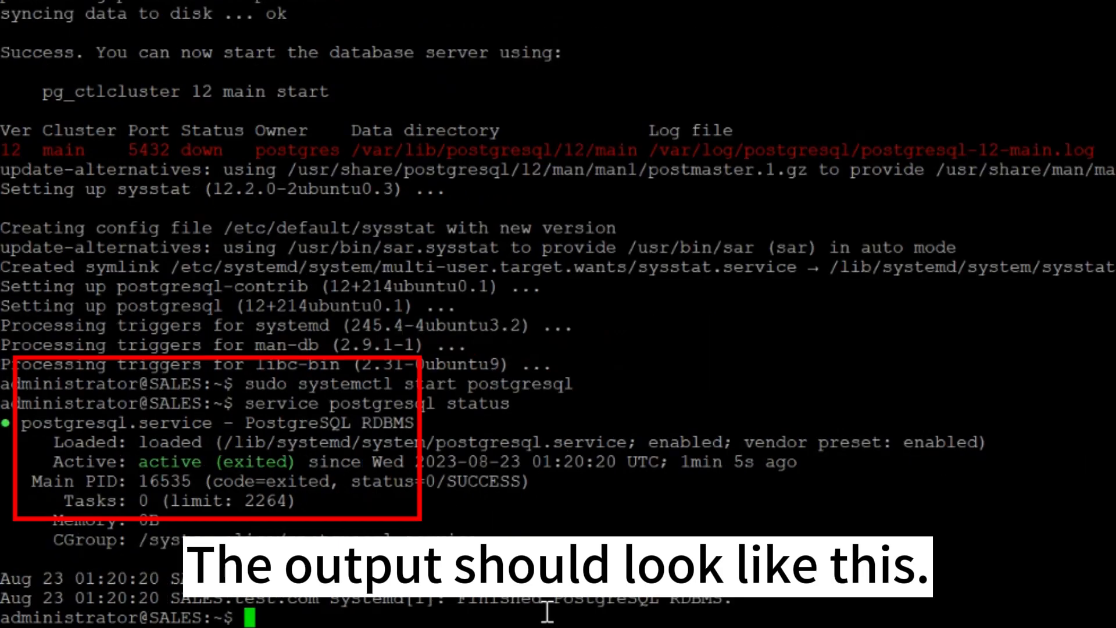
text(sudo -i -u postgres)
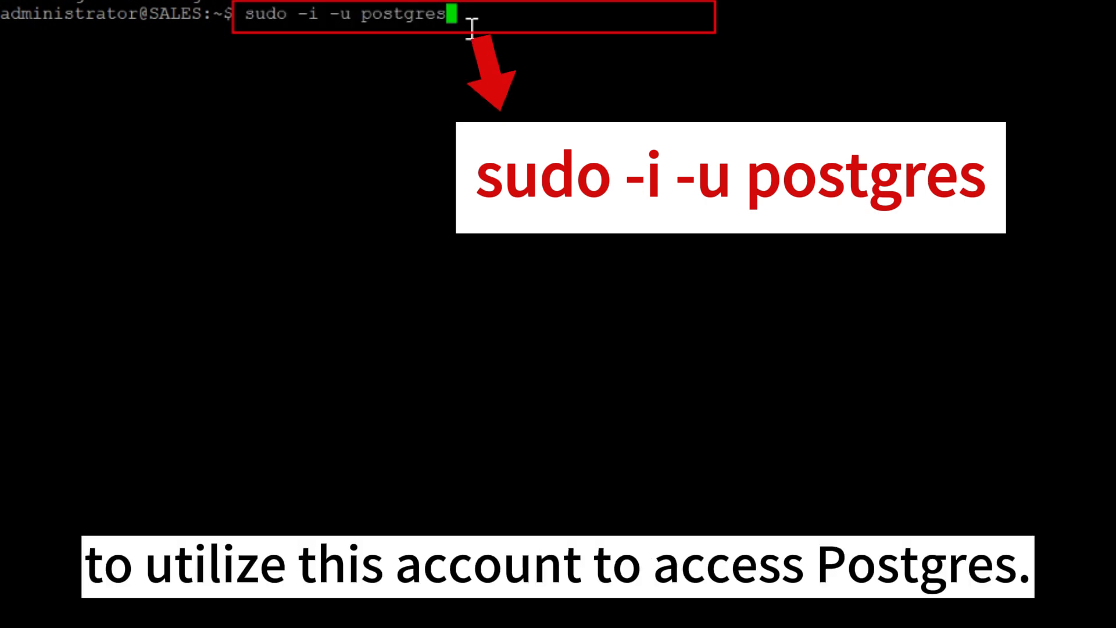
Switch to the postgres account, open psql and quit with \q.
key(Return)
text(\)
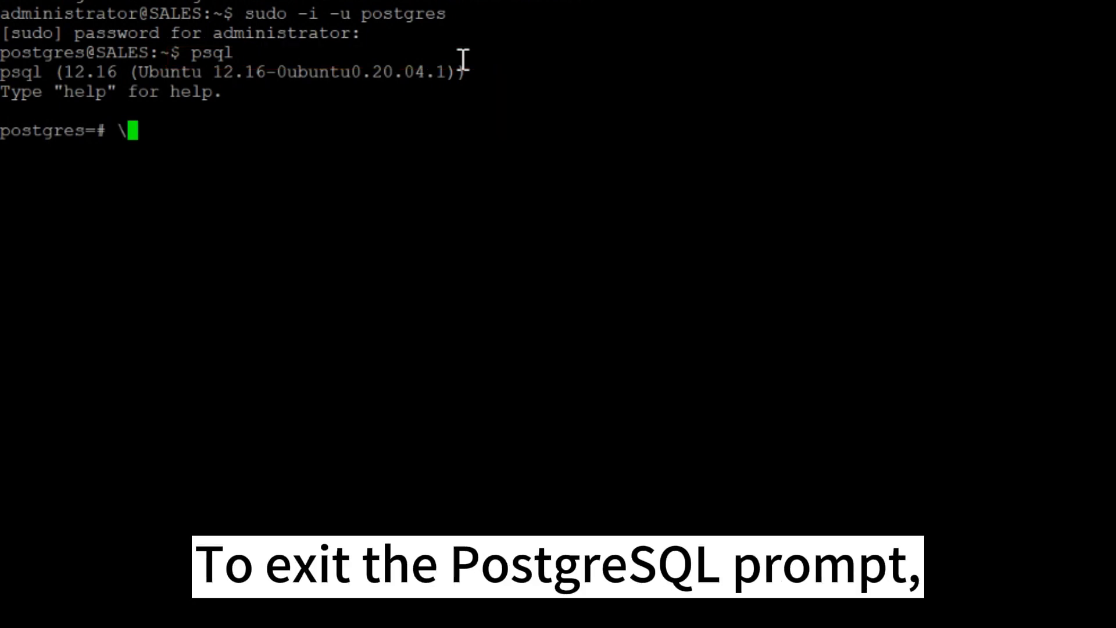
text(q)
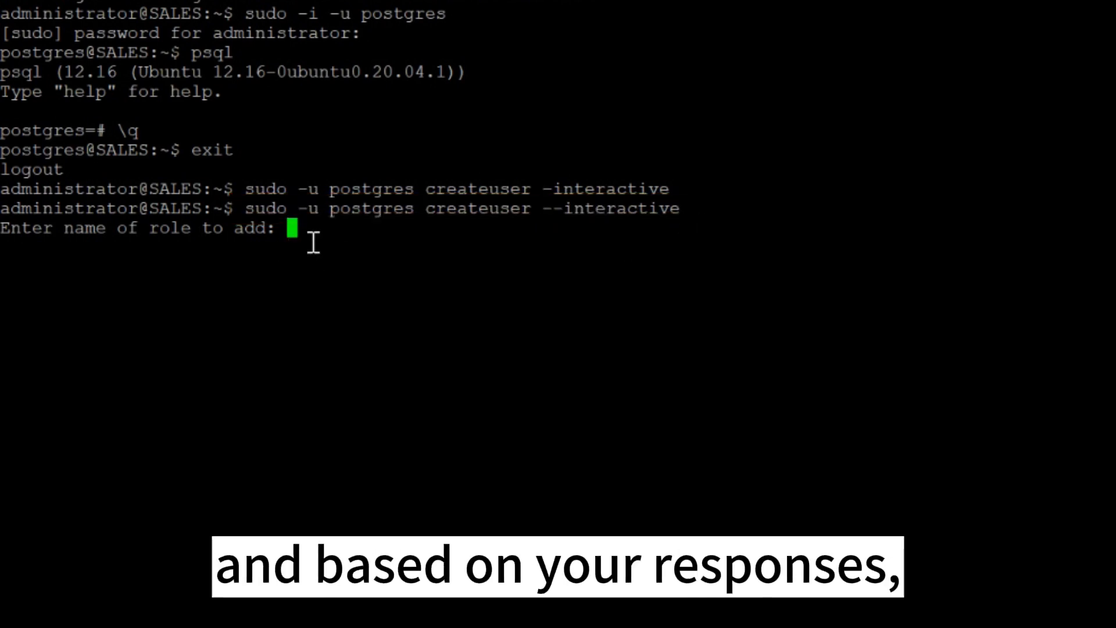
Name the new superuser role videotest in createuser's interactive prompt.
text(videotest)
text(y)
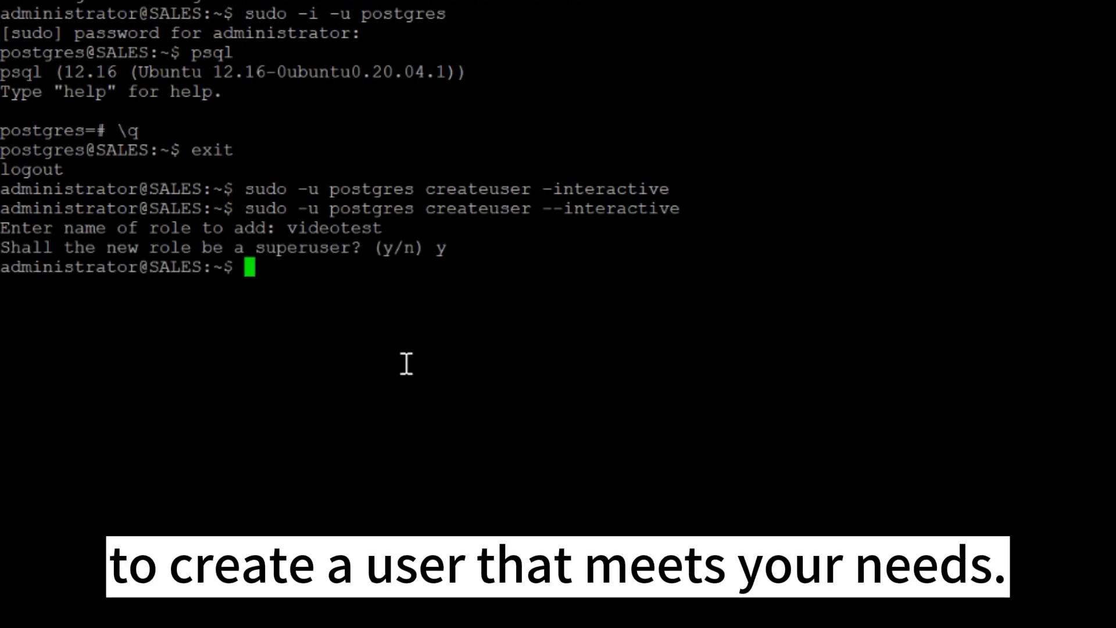
text(sudo -u postgres createdb videotest)
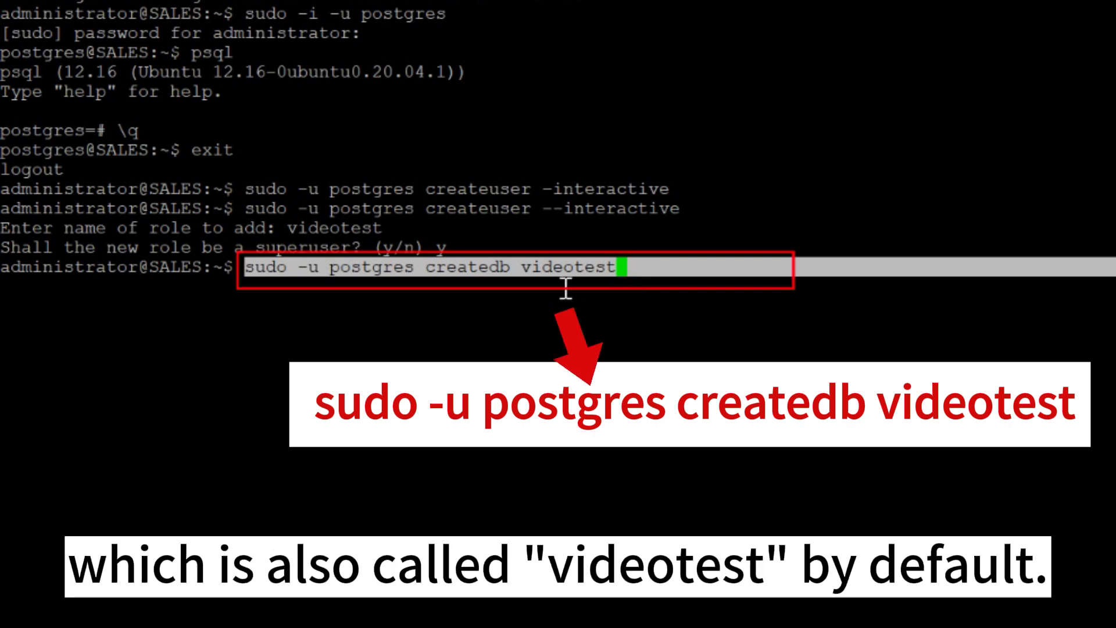
mouse_move(637, 287)
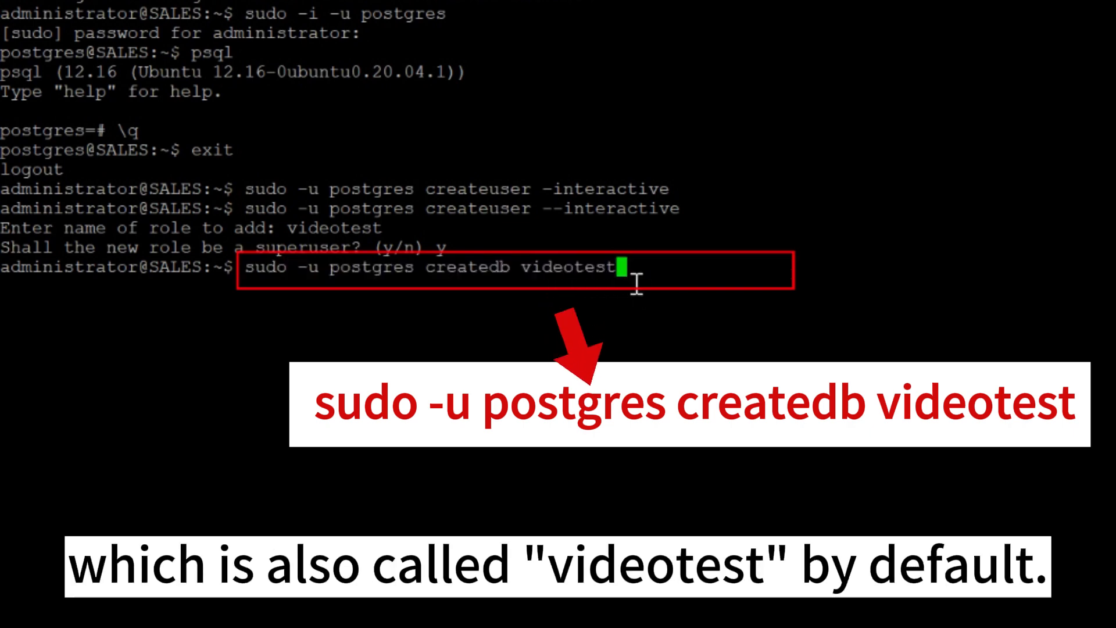
Run sudo -u postgres createdb videotest to create the database.
key(Return)
text(sudo adduser videotest)
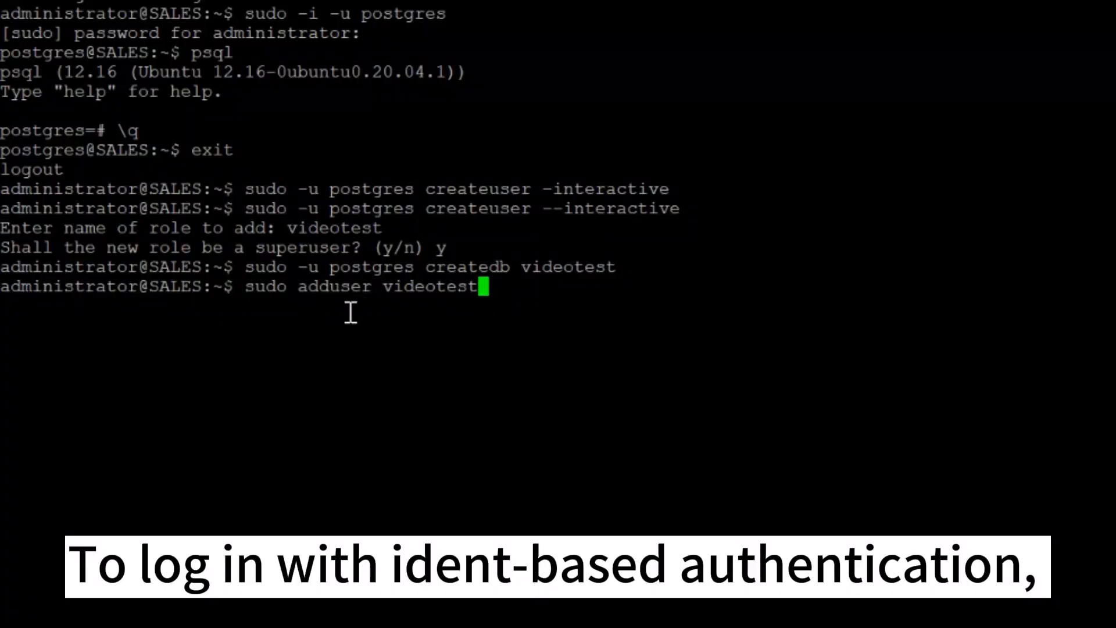
mouse_move(257, 304)
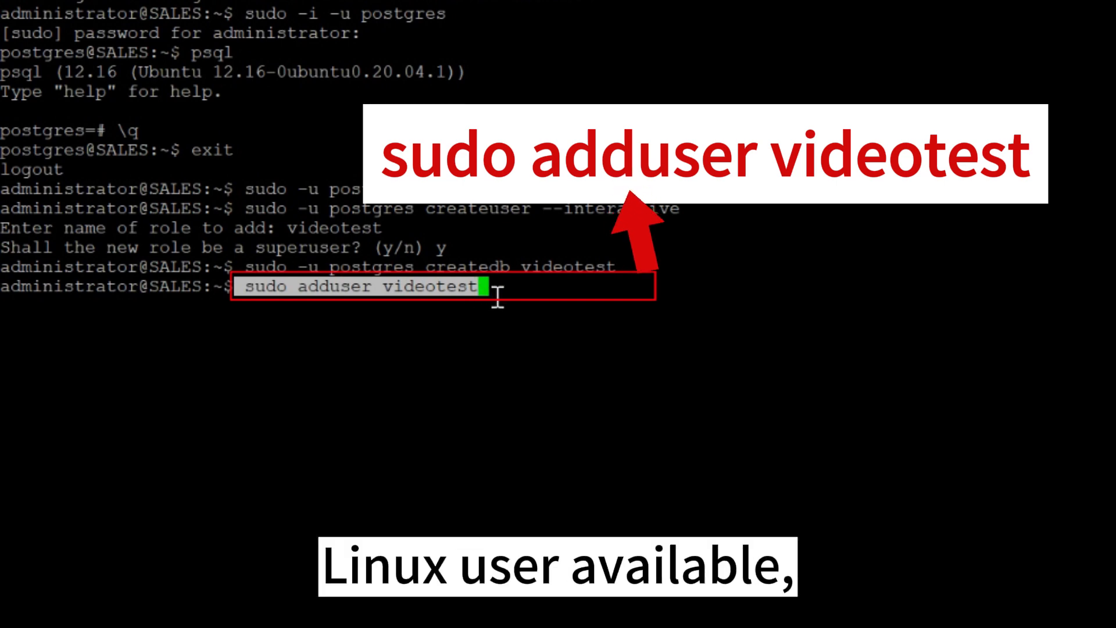
Run sudo adduser videotest to add the Linux user.
key(Return)
text(Y)
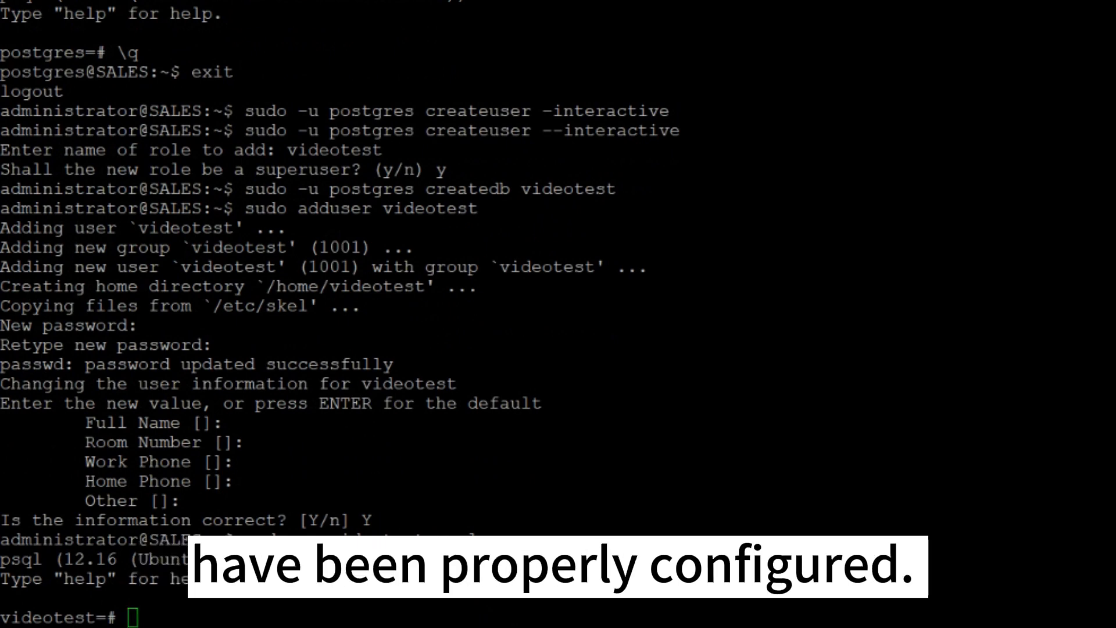
Connect to database videotest in psql with \c videotest.
text(\c videotest)
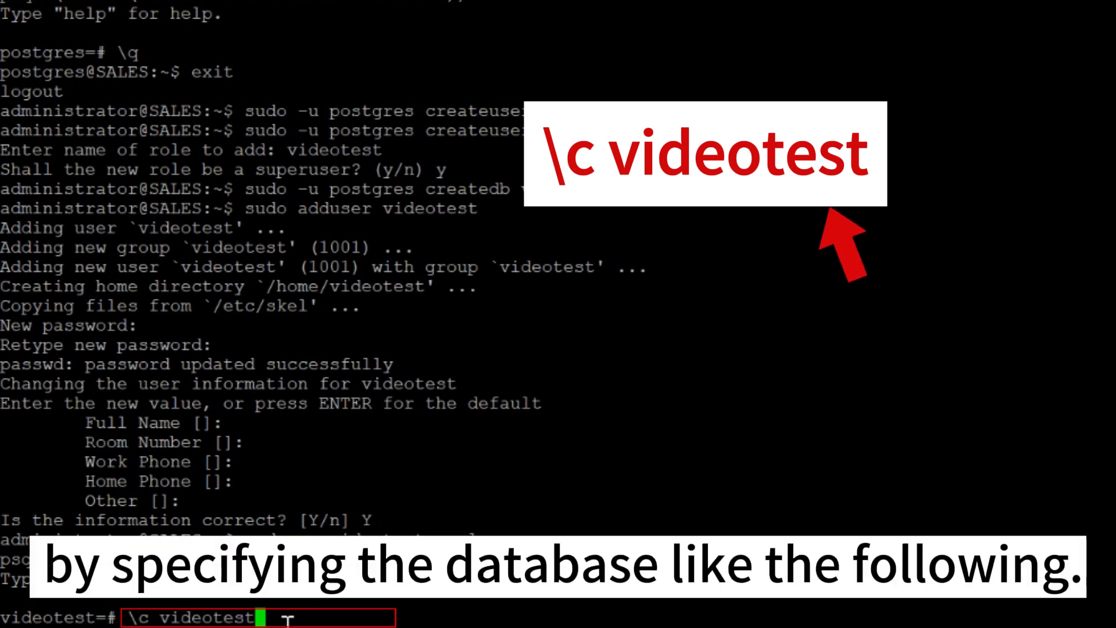
key(Return)
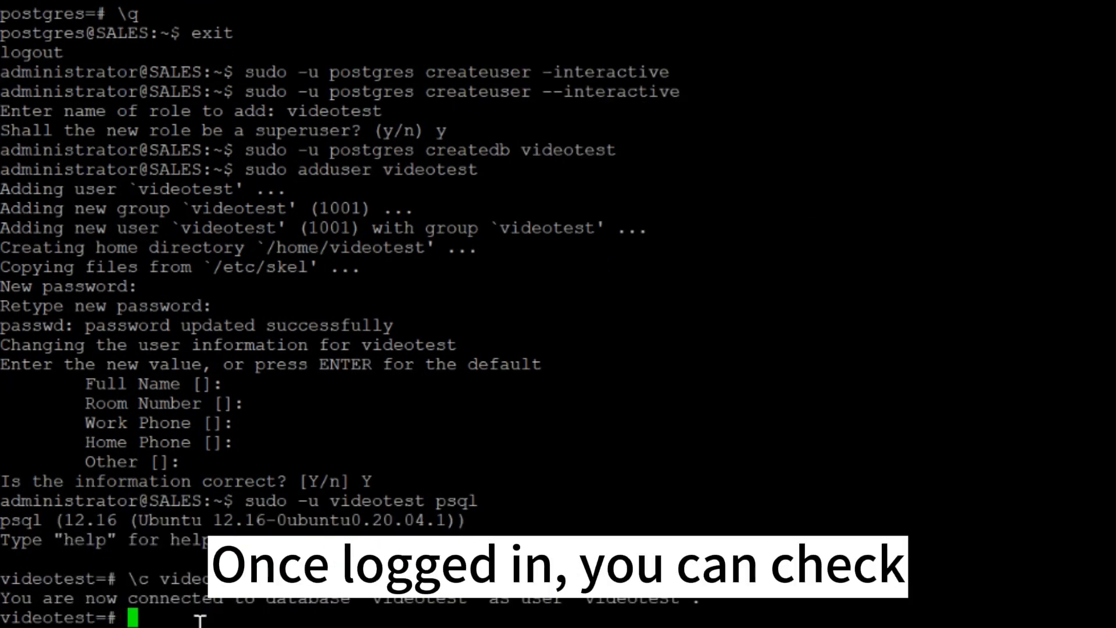